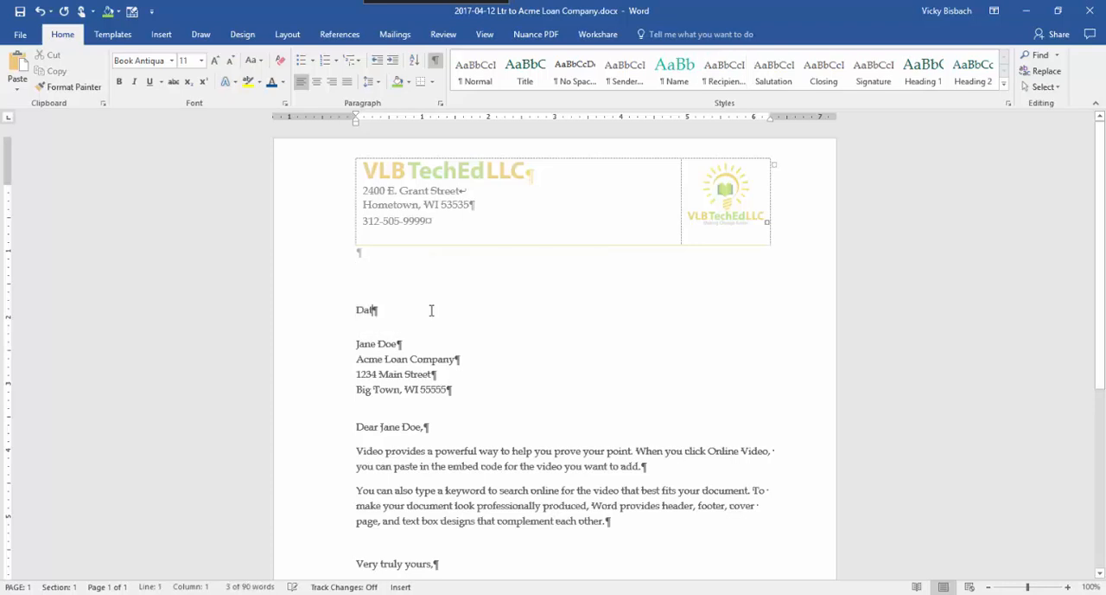
Replace recipient name, company, address, body and signer with placeholders like 'Recipient' and 'Body of Letter'
double_click(376, 343)
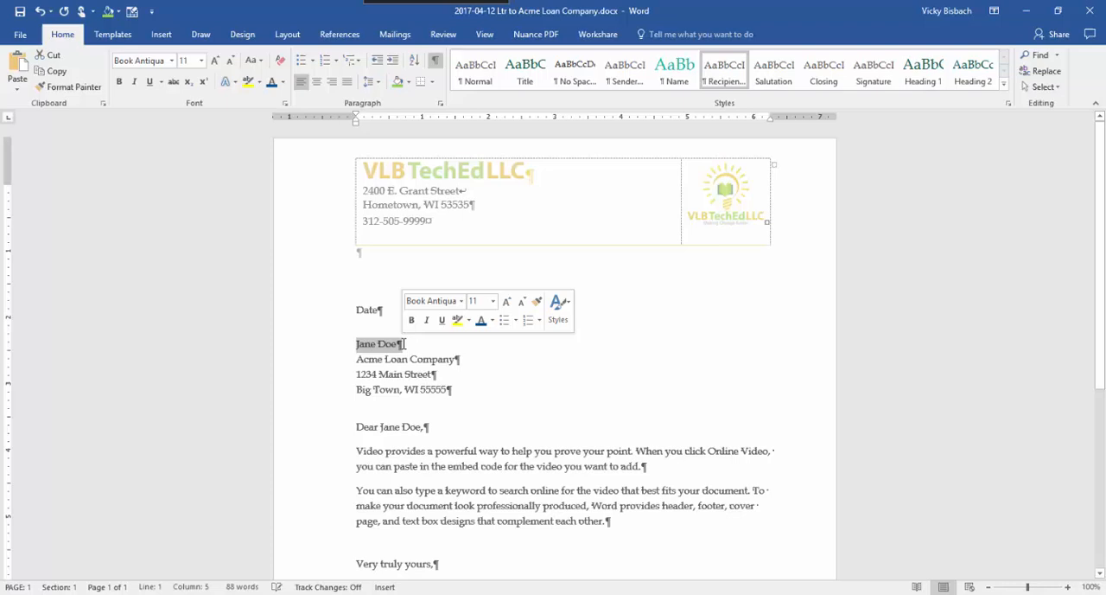
type("Recipient")
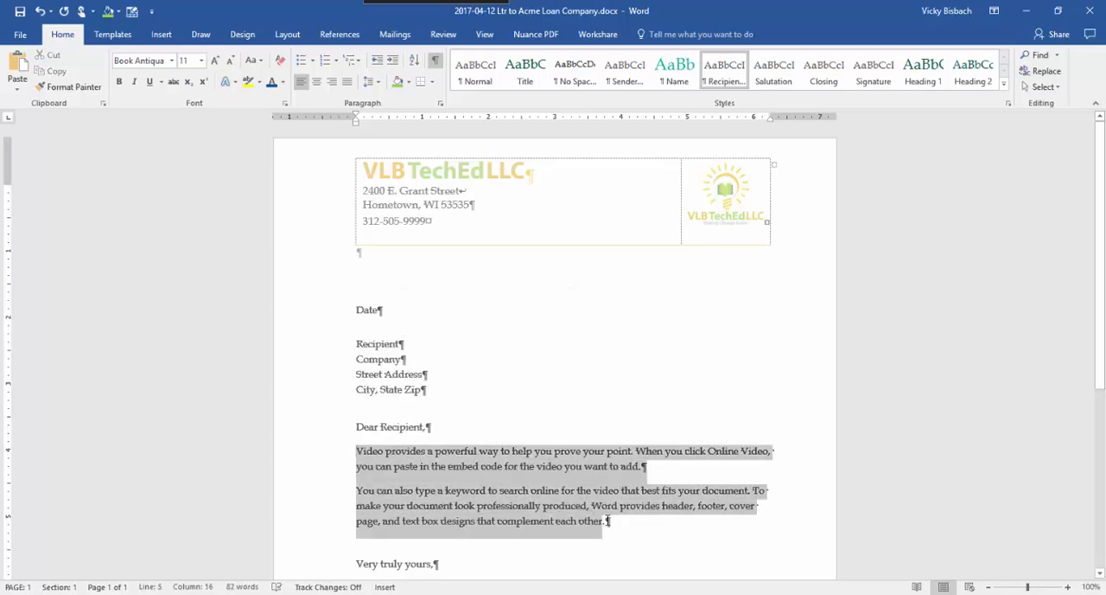
type("Body of Letter")
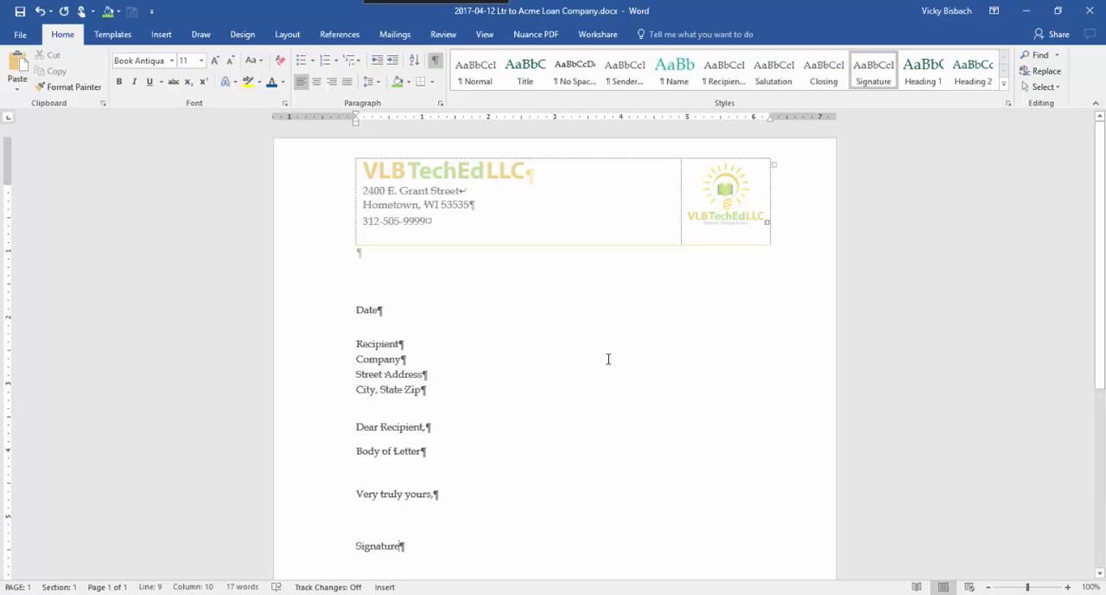
left_click(403, 545)
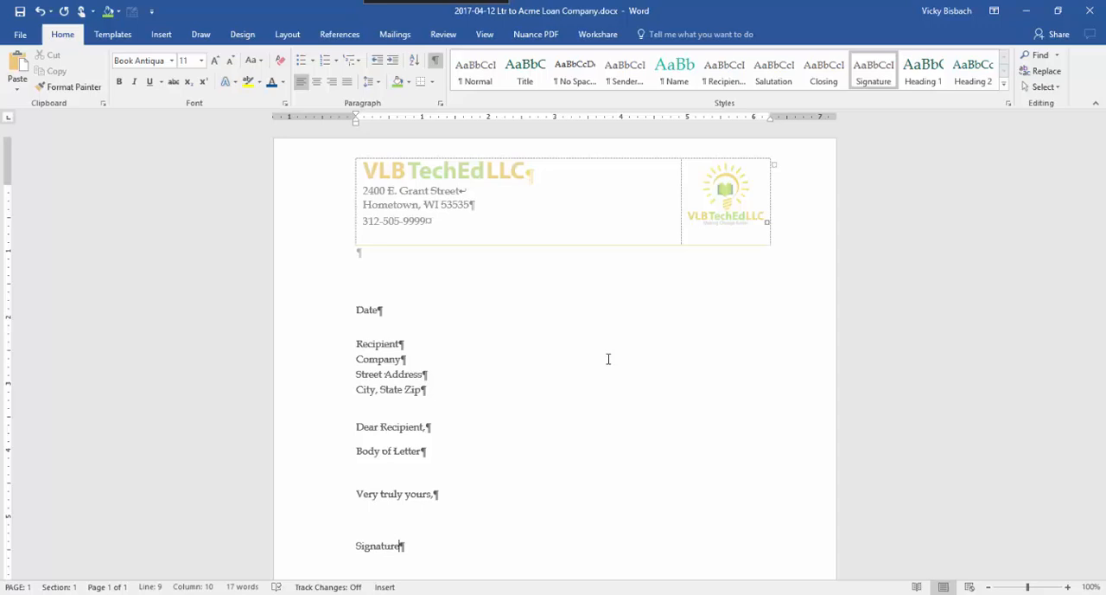
mouse_move(1016, 421)
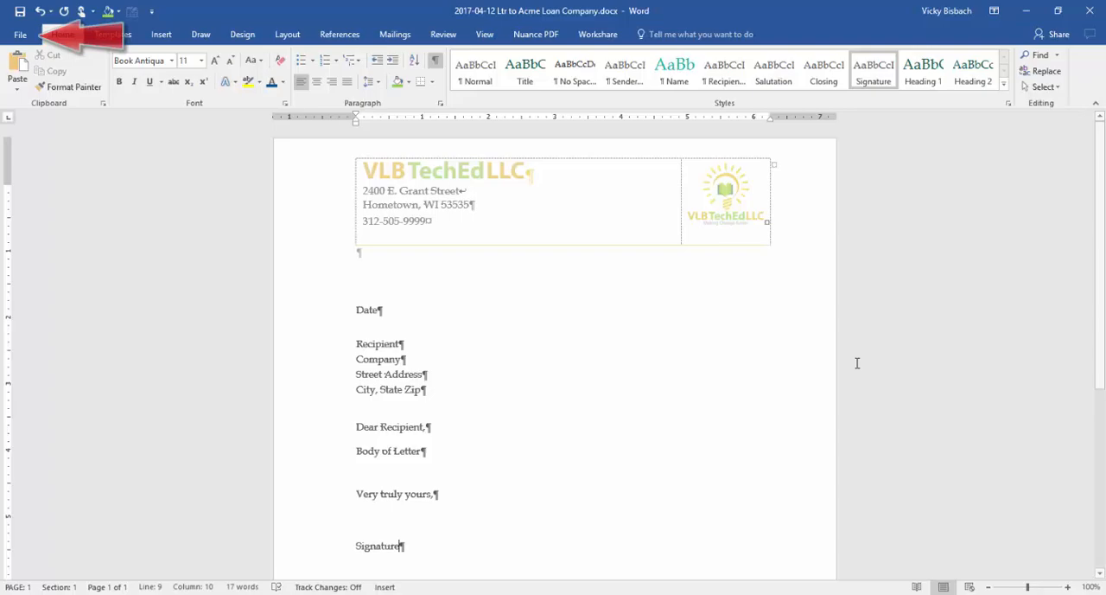
Start Save As for the letter and show the file format list
left_click(20, 34)
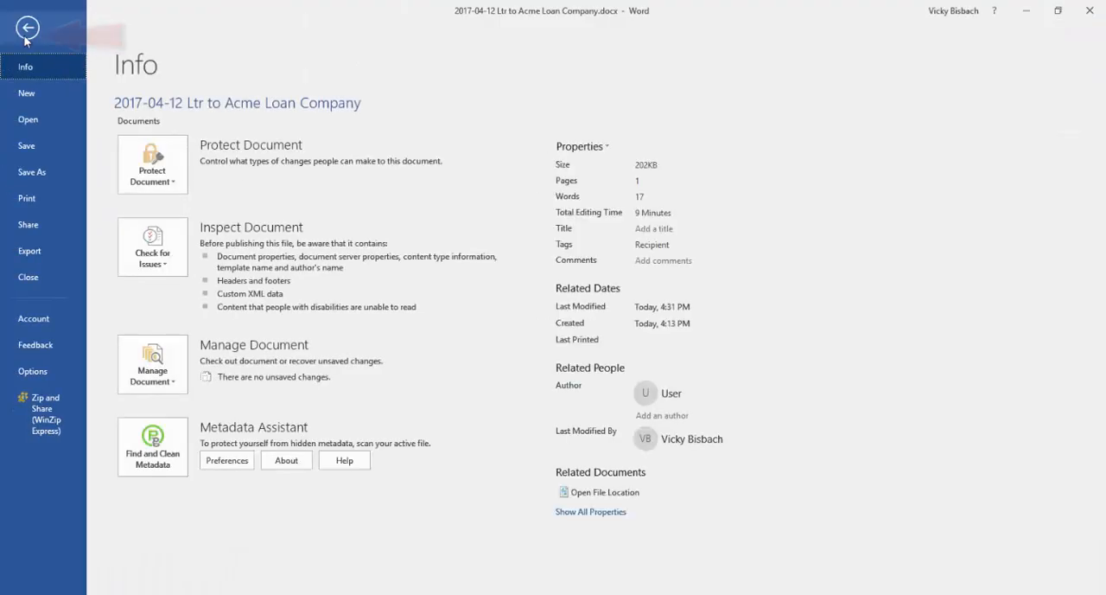
mouse_move(52, 139)
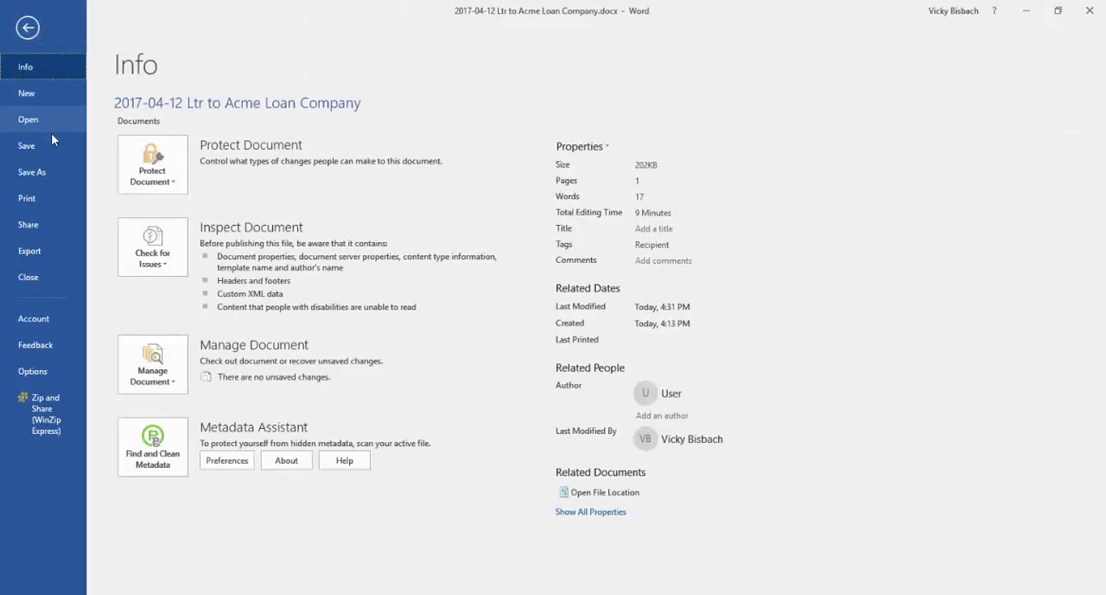
left_click(31, 171)
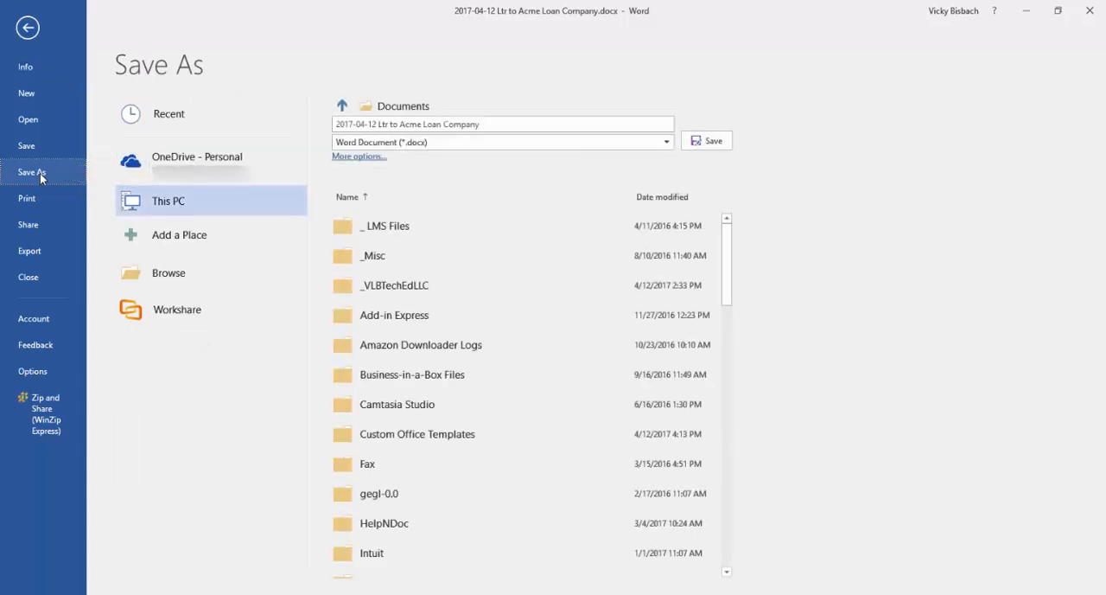
left_click(502, 142)
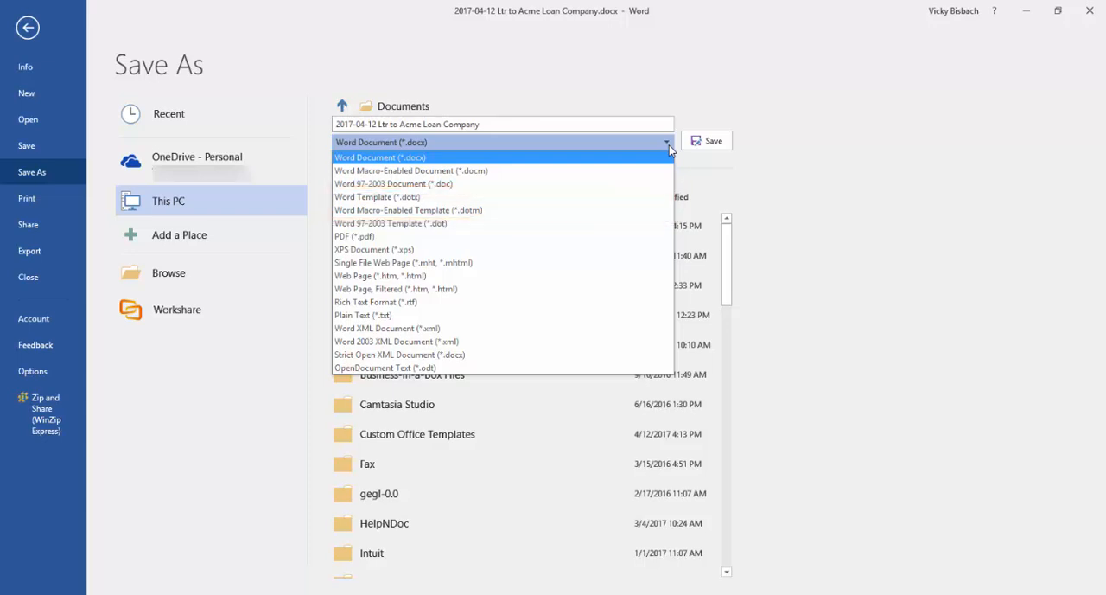
mouse_move(377, 198)
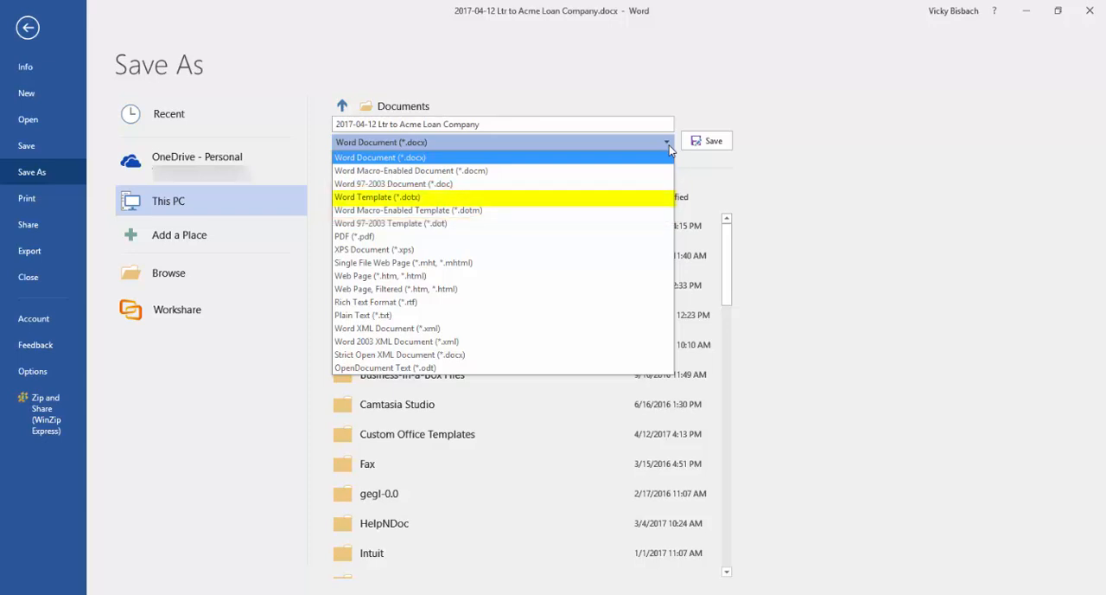
Save the letter as Word Template '2017 Business Letter.dotx' in Custom Office Templates
left_click(377, 198)
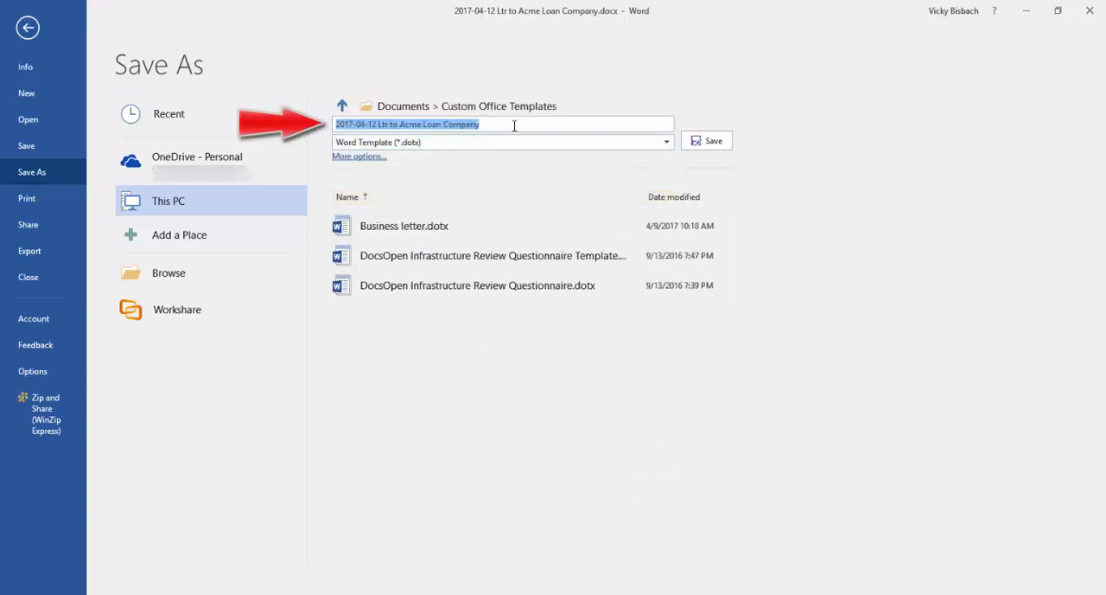
type("2017 Business Letter")
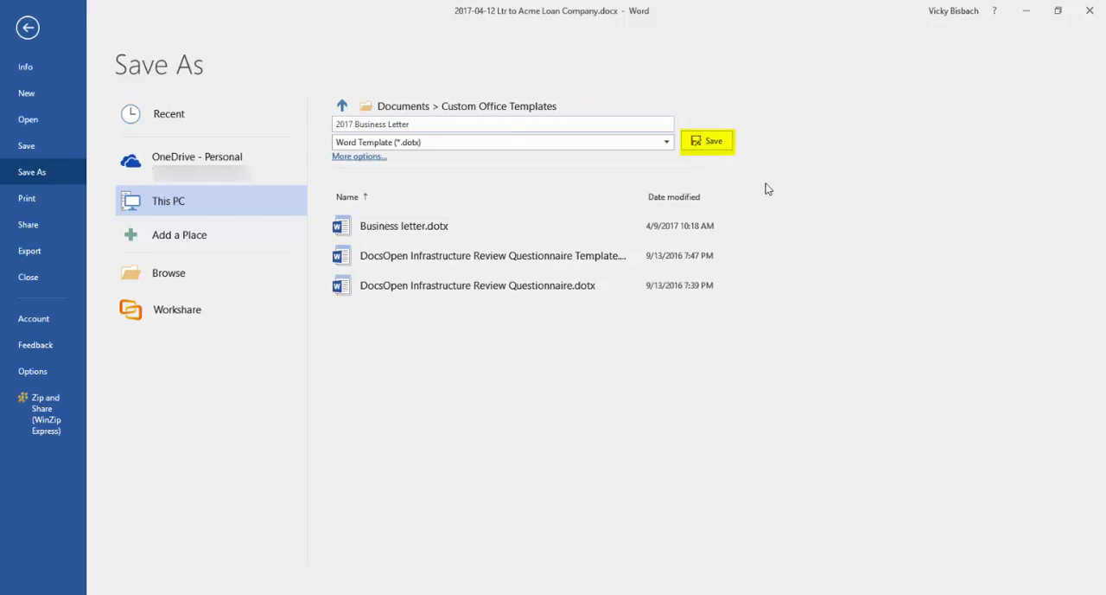
mouse_move(449, 109)
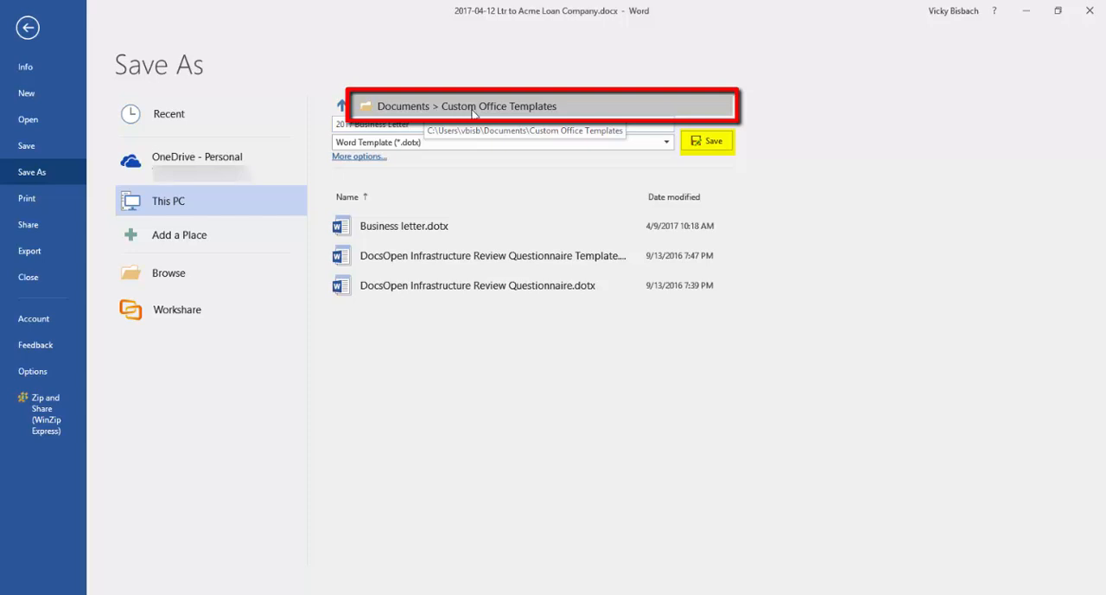
mouse_move(495, 204)
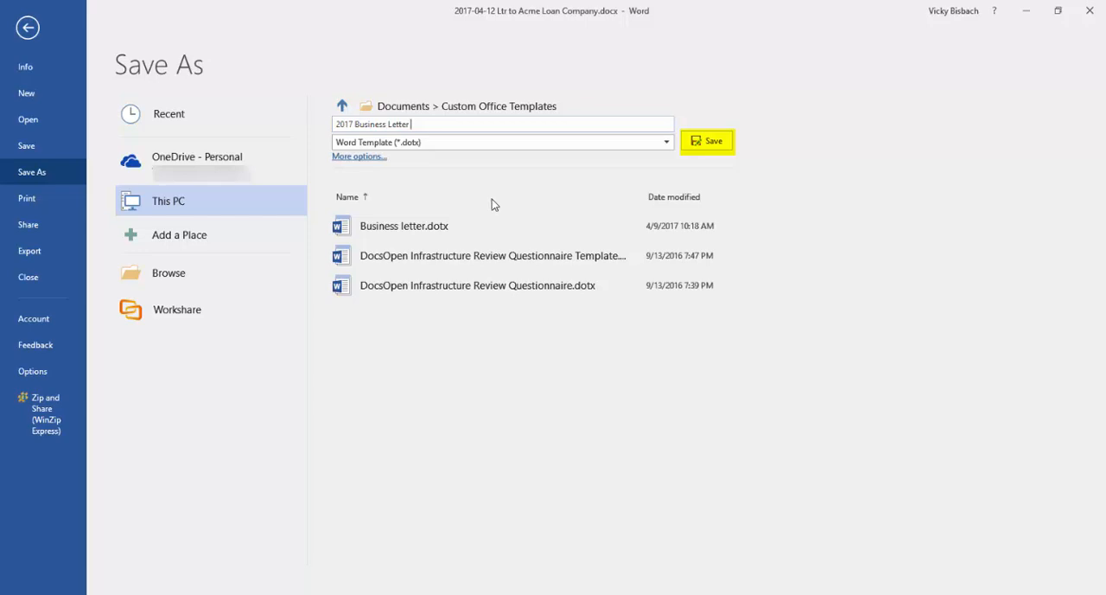
mouse_move(476, 200)
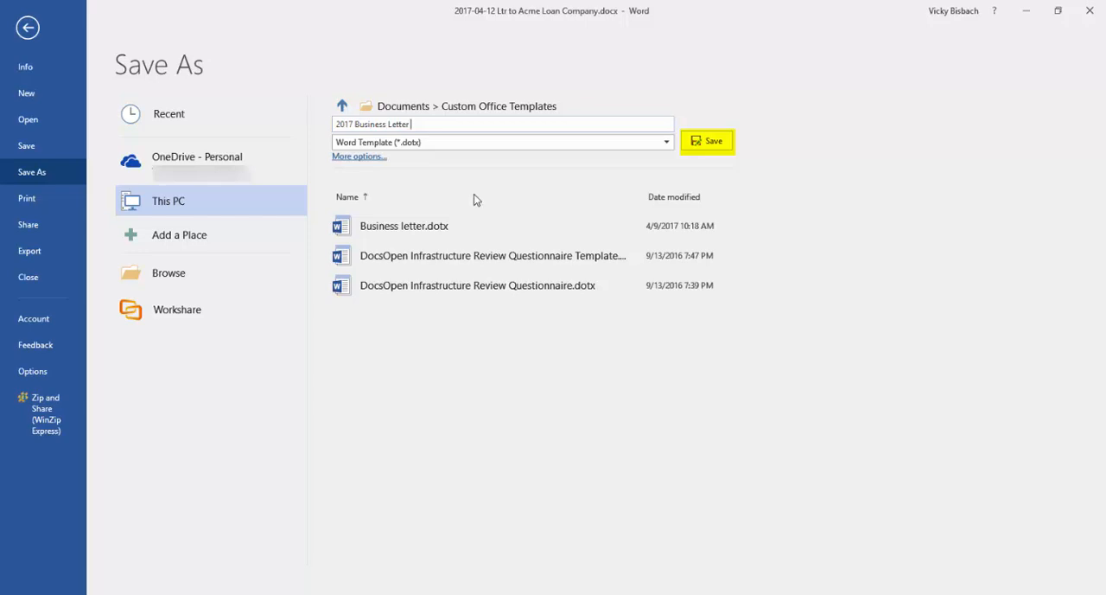
mouse_move(557, 106)
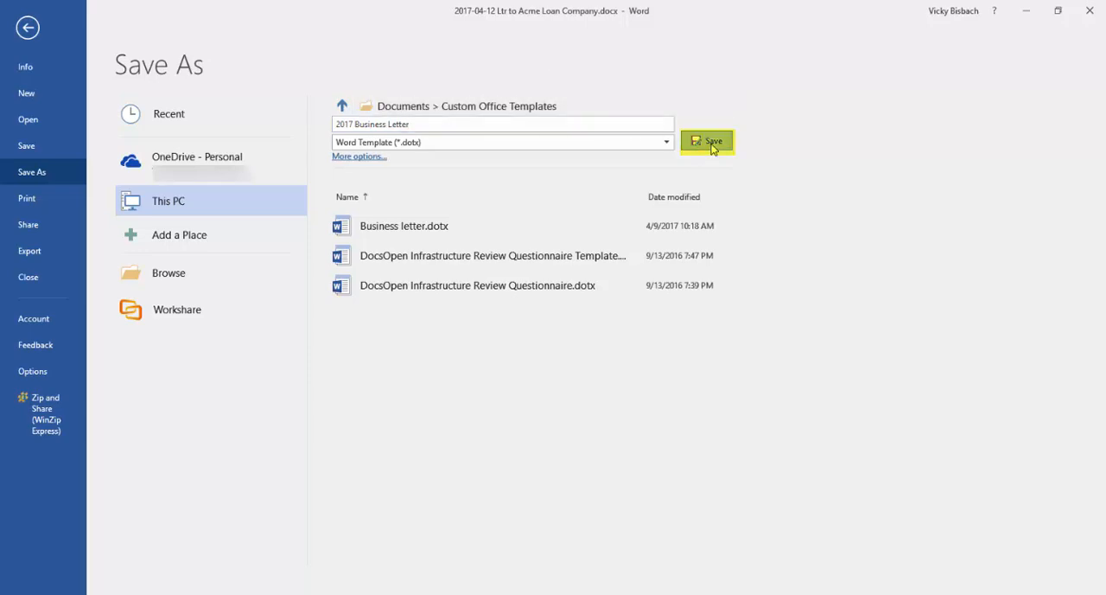
left_click(707, 141)
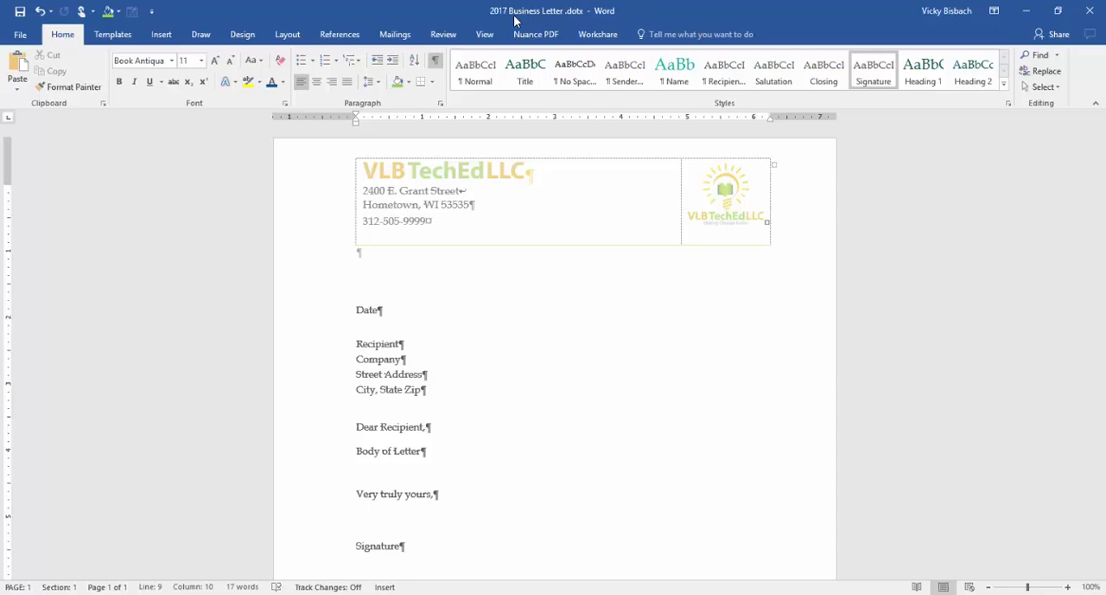
mouse_move(892, 141)
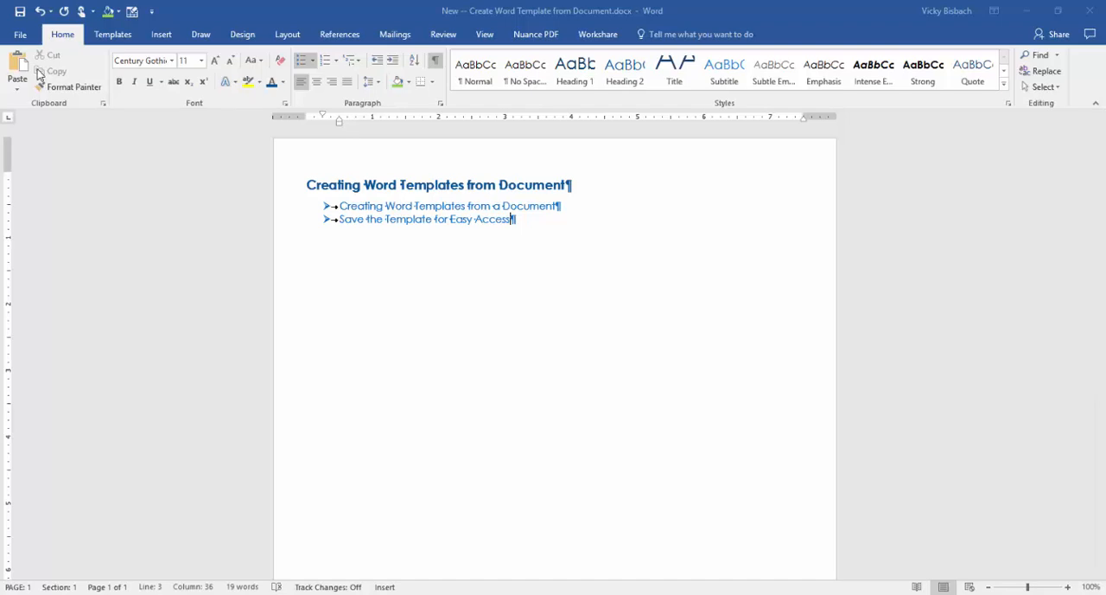
mouse_move(56, 71)
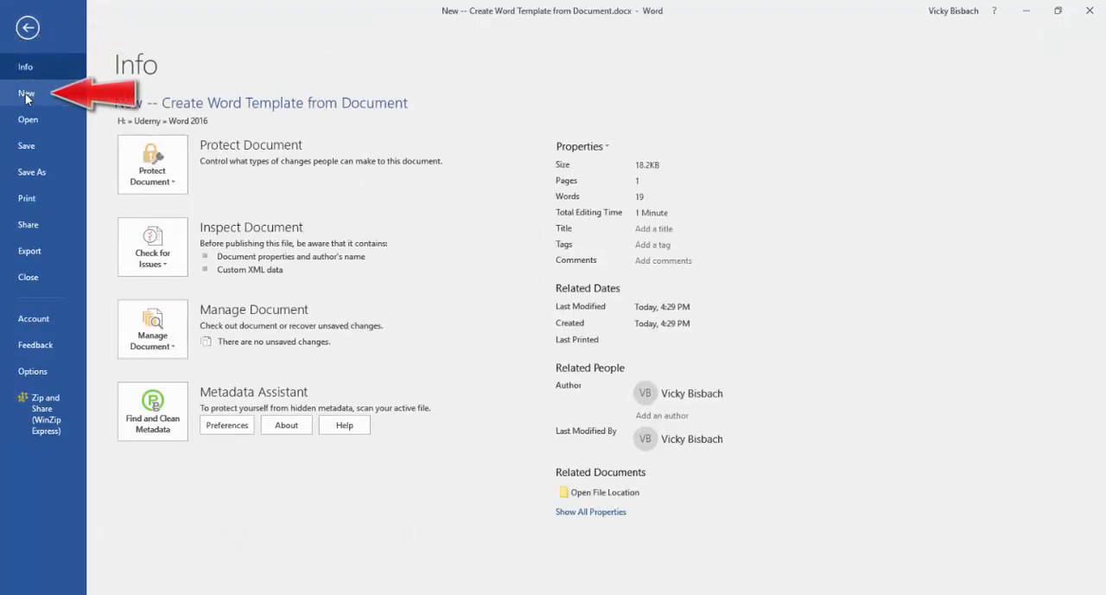
Create a new document from the Personal '2017 Business Letter' template
left_click(26, 93)
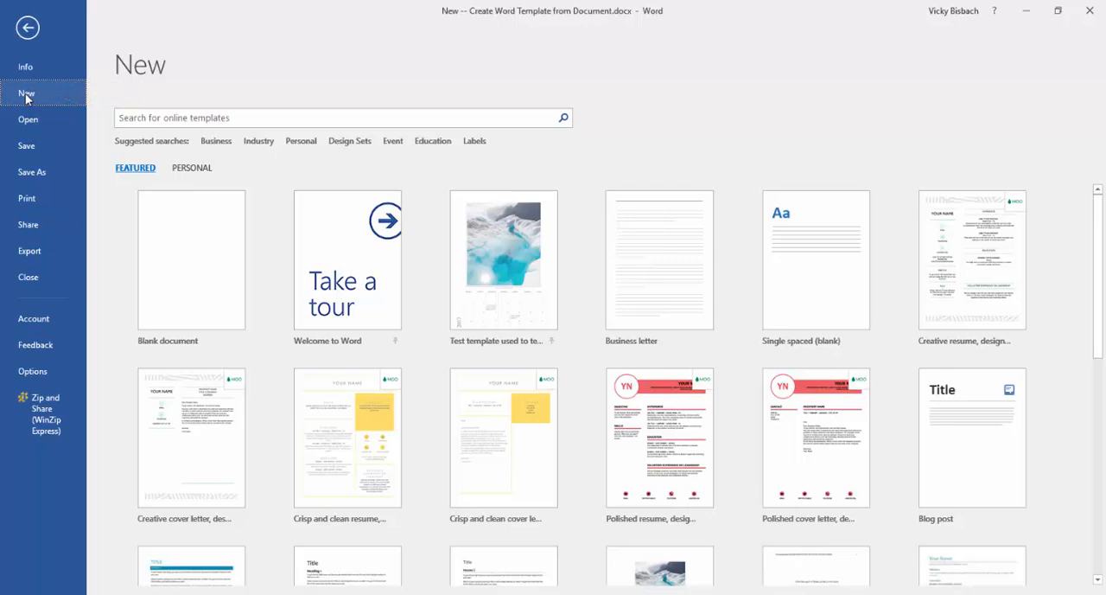
mouse_move(47, 93)
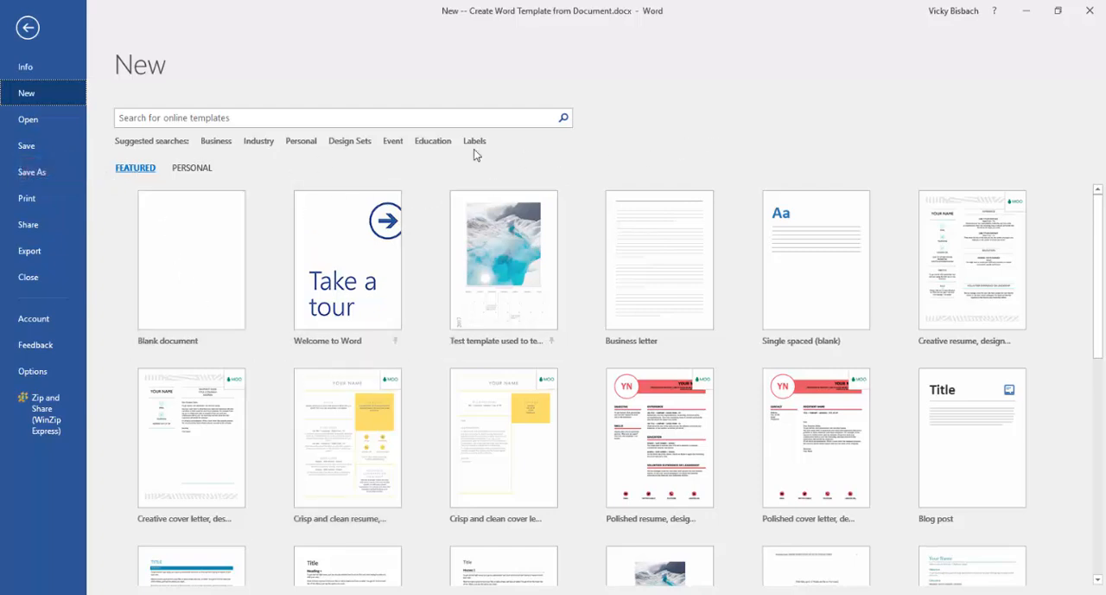
left_click(192, 167)
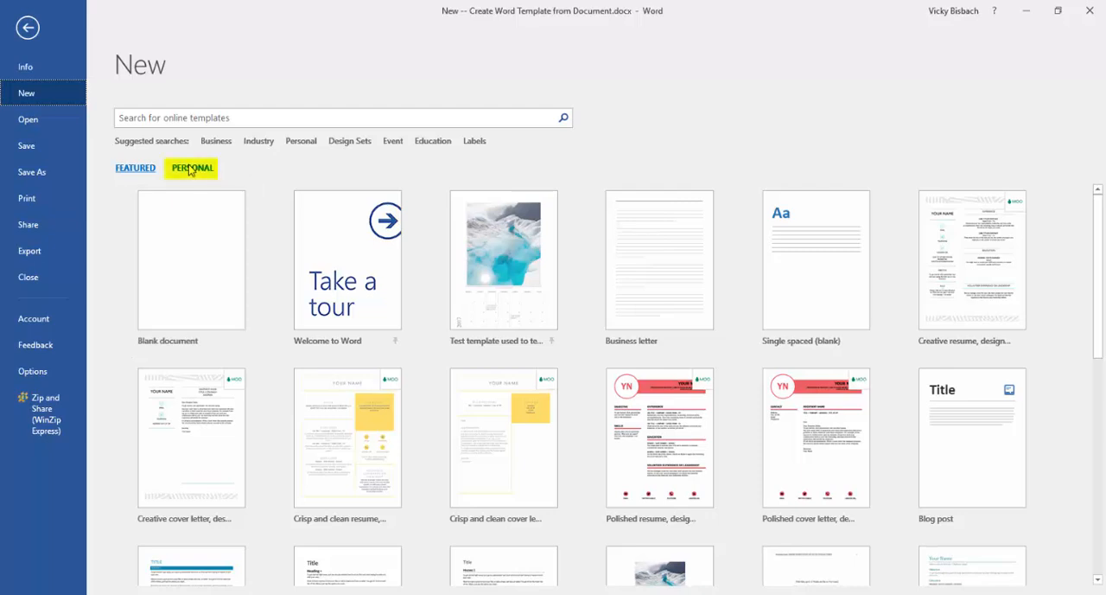
left_click(190, 168)
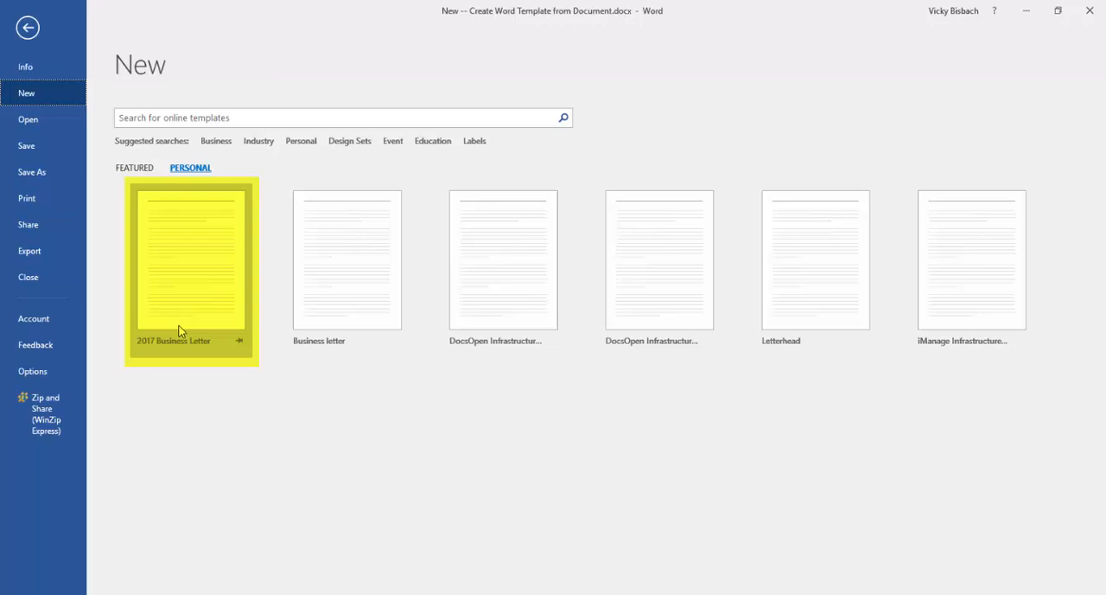
mouse_move(171, 350)
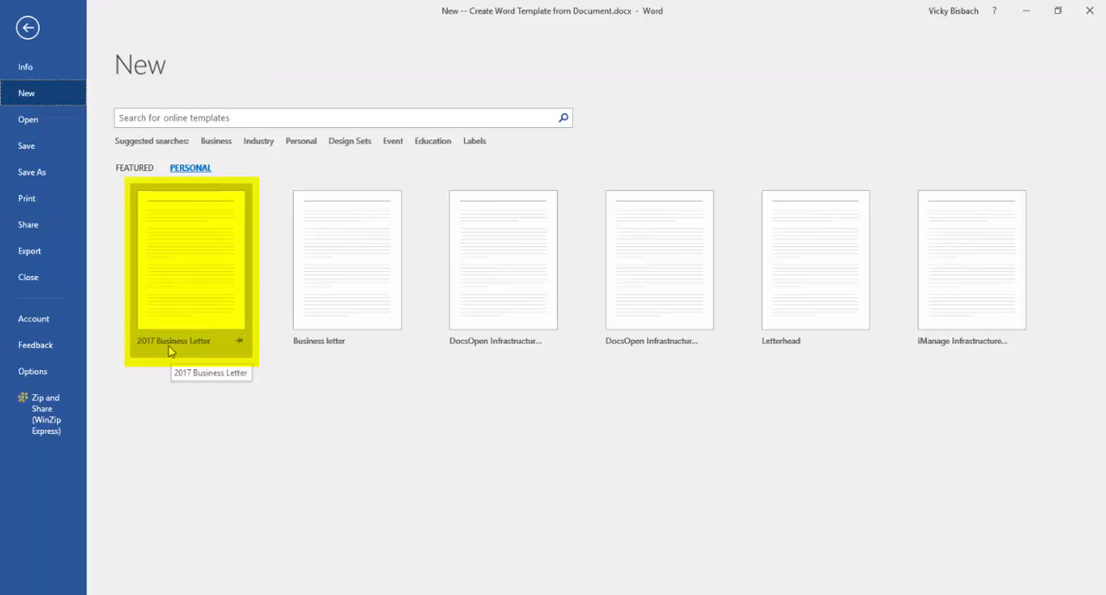
left_click(190, 260)
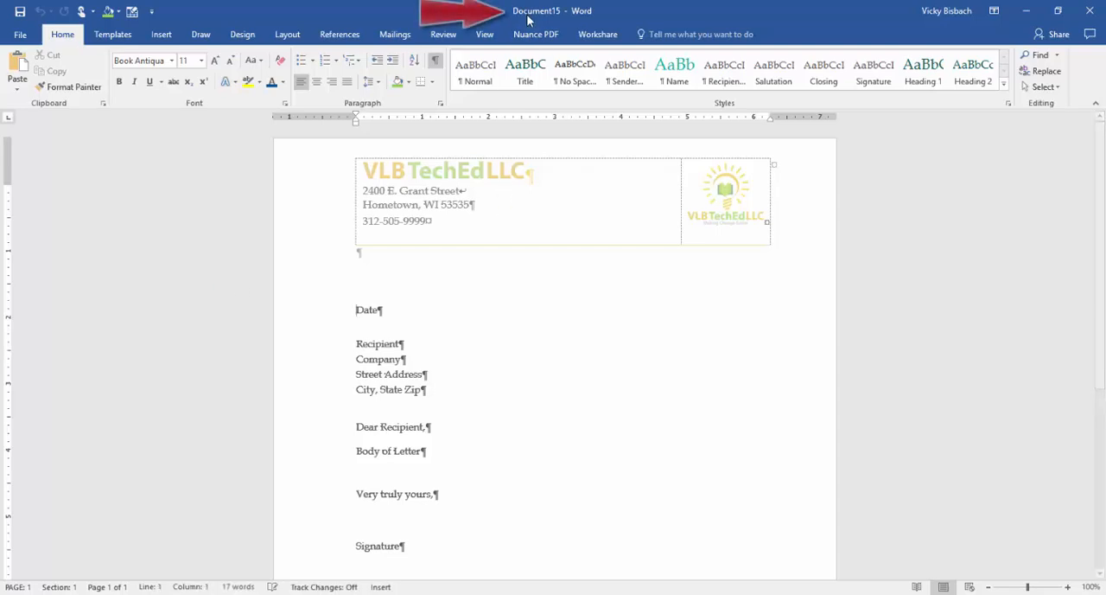
mouse_move(517, 361)
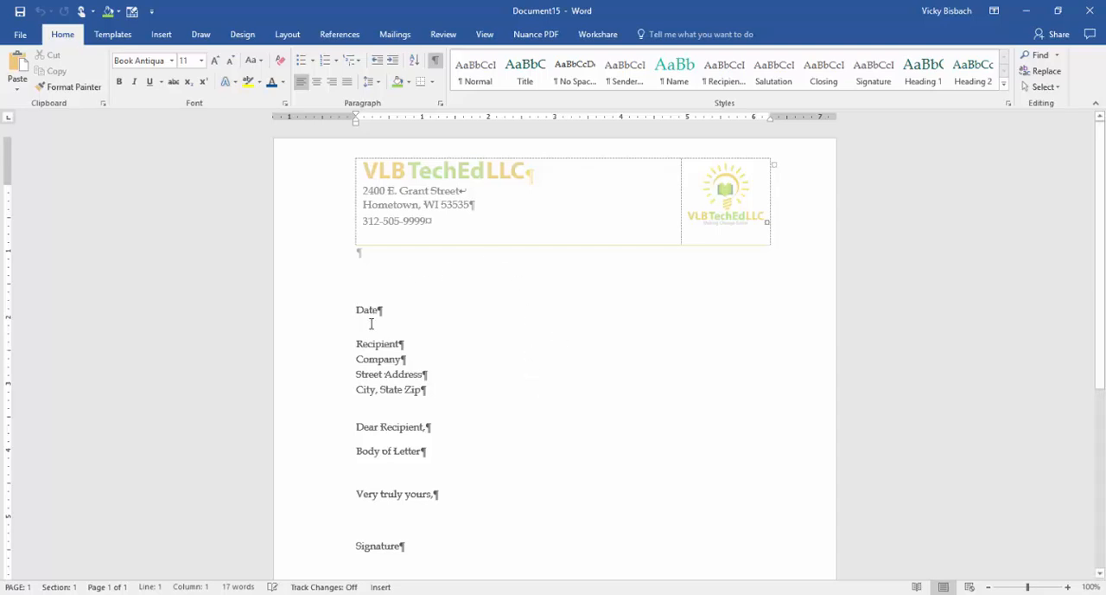
Select the Date prompt and replace it with April 12, 2017
double_click(367, 309)
type("April 12, 2017")
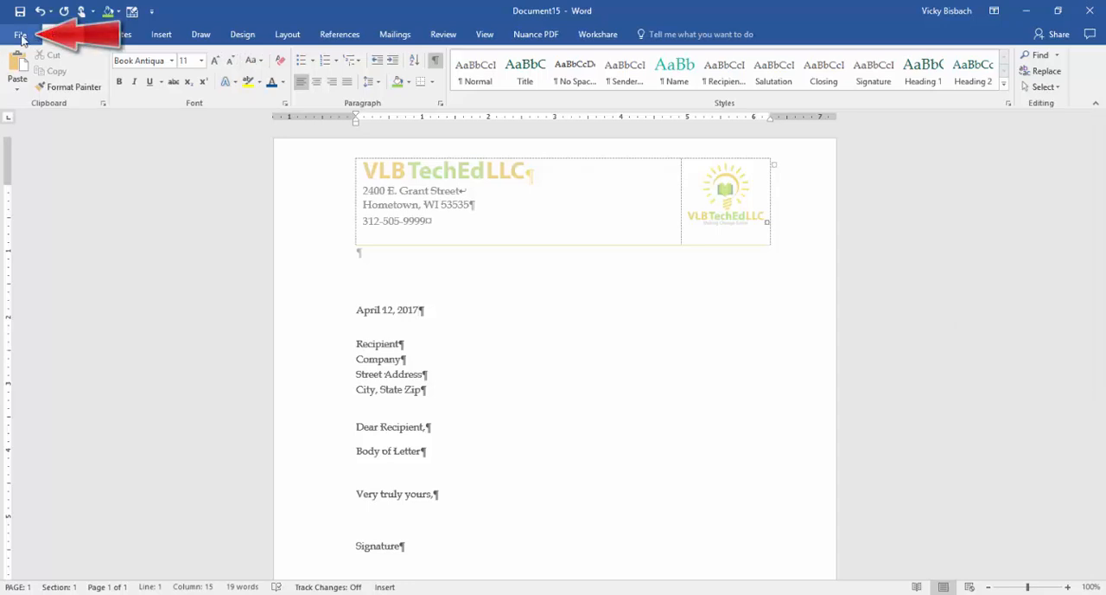
Set Save As to Word Template in Custom Office Templates, named 'test'
left_click(20, 35)
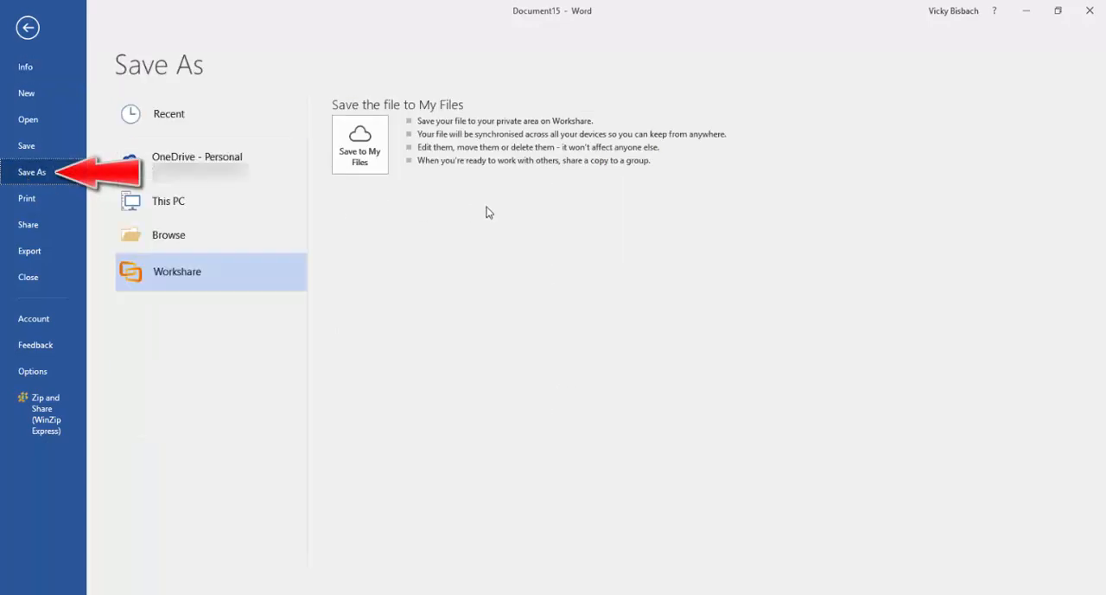
left_click(168, 200)
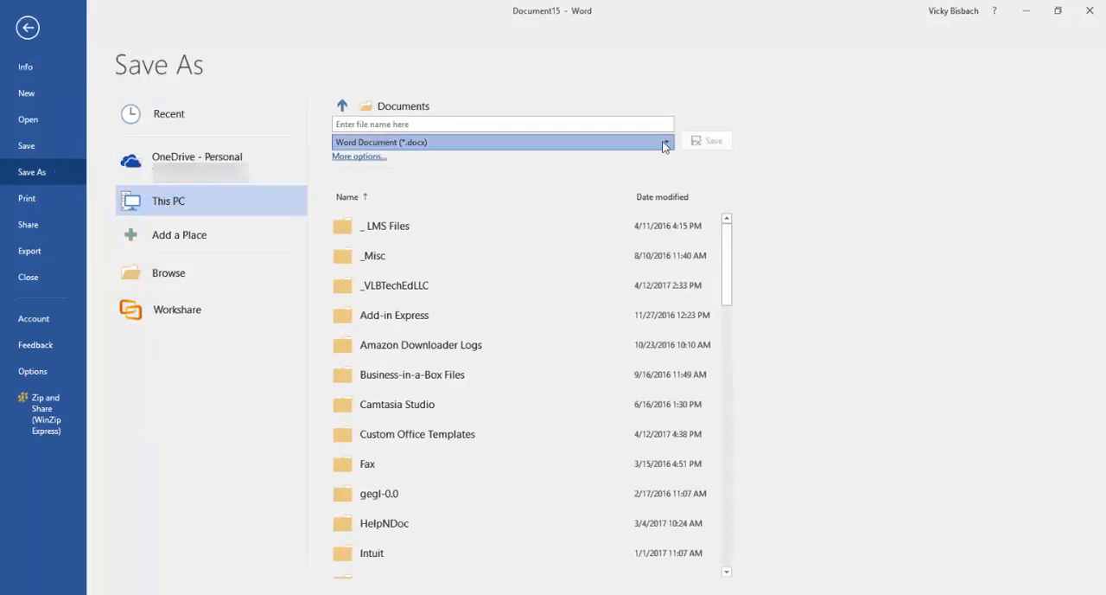
left_click(665, 142)
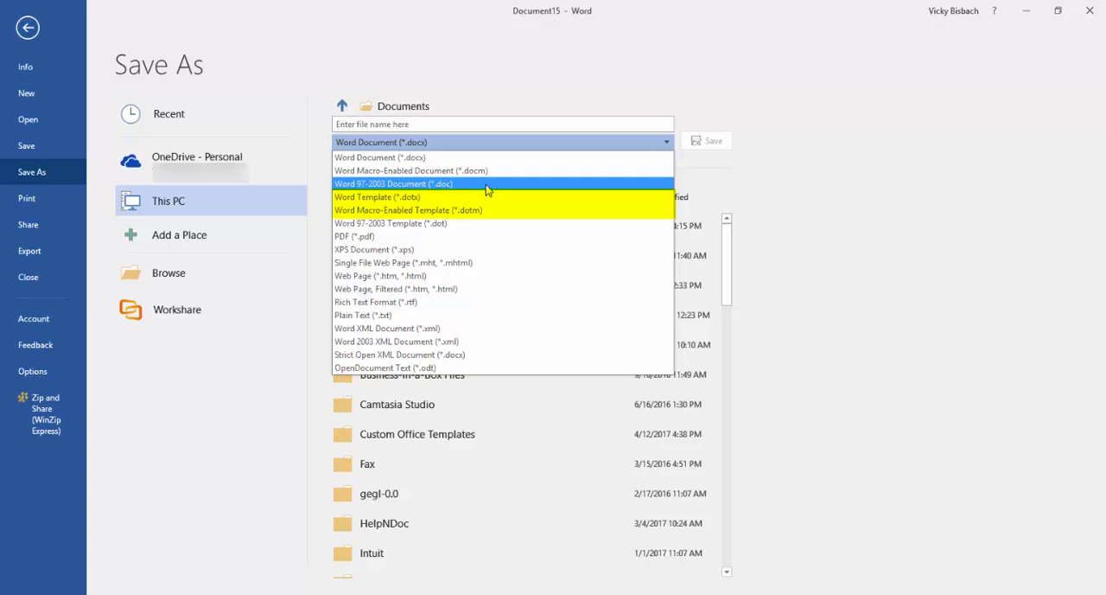
mouse_move(408, 210)
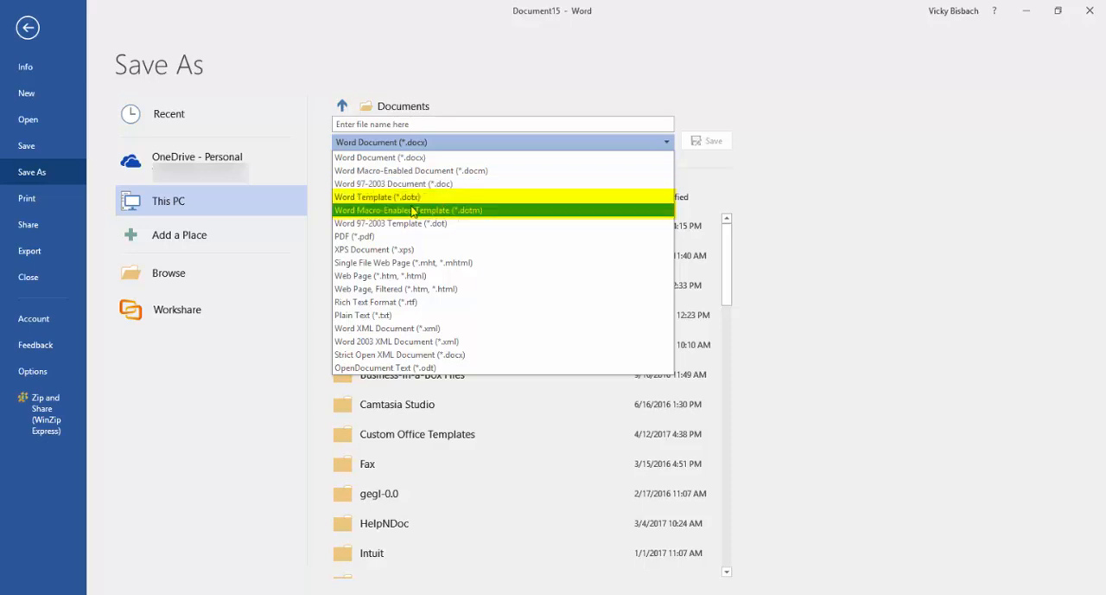
left_click(380, 156)
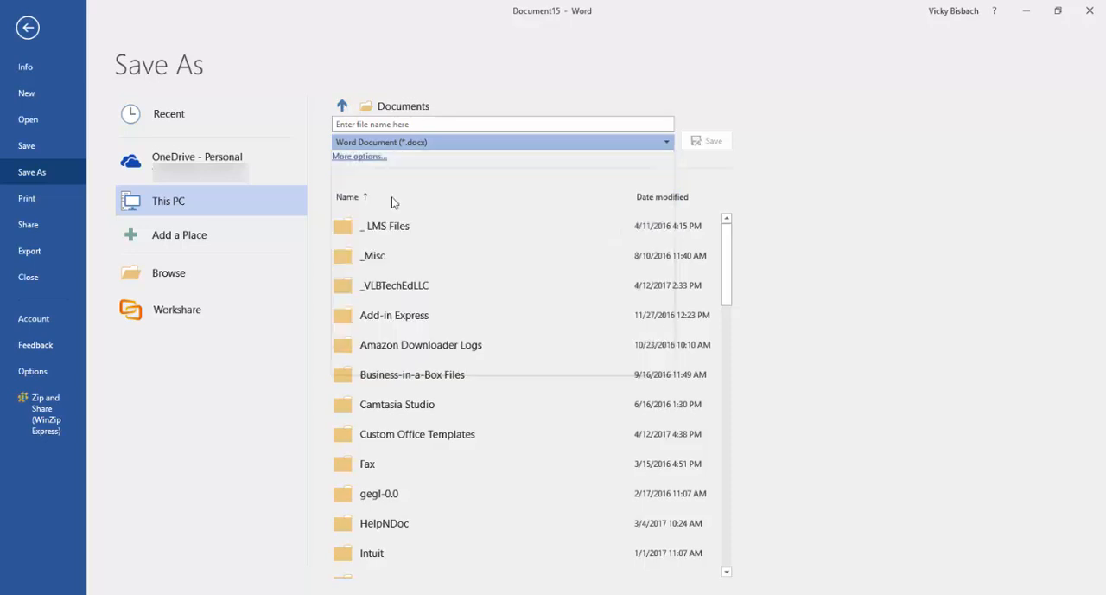
double_click(418, 434)
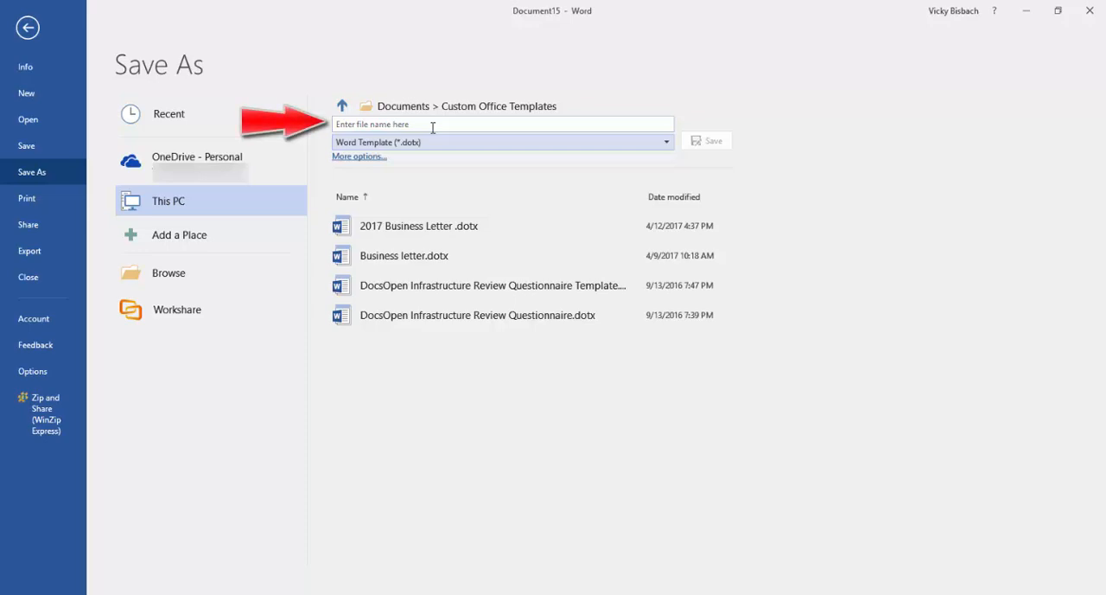
type("test")
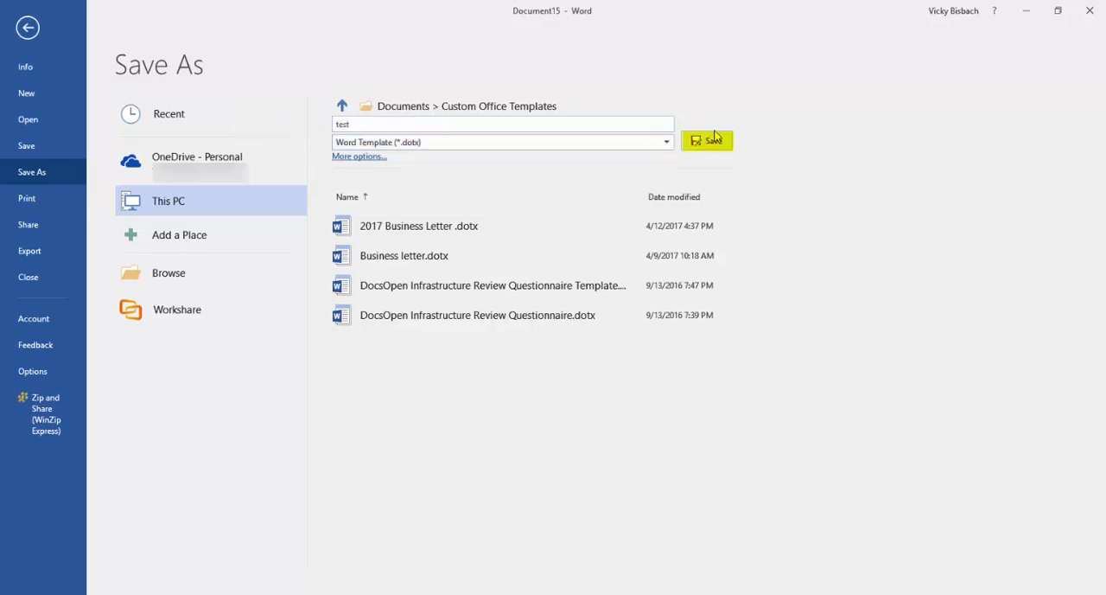
mouse_move(493, 145)
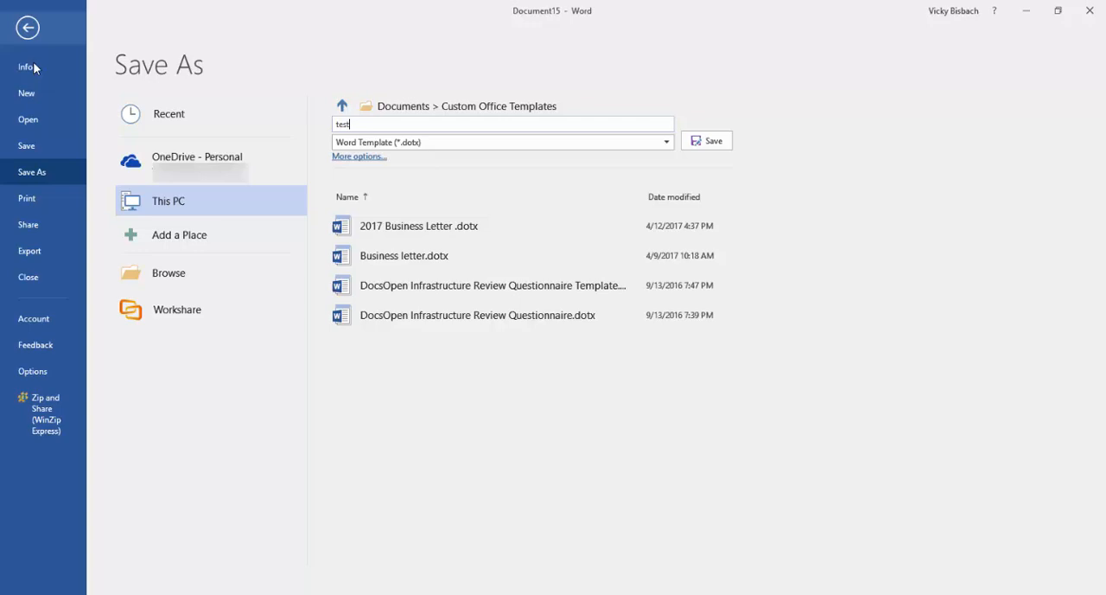
List the Personal templates on the New page, showing '2017 Business Letter'
left_click(26, 92)
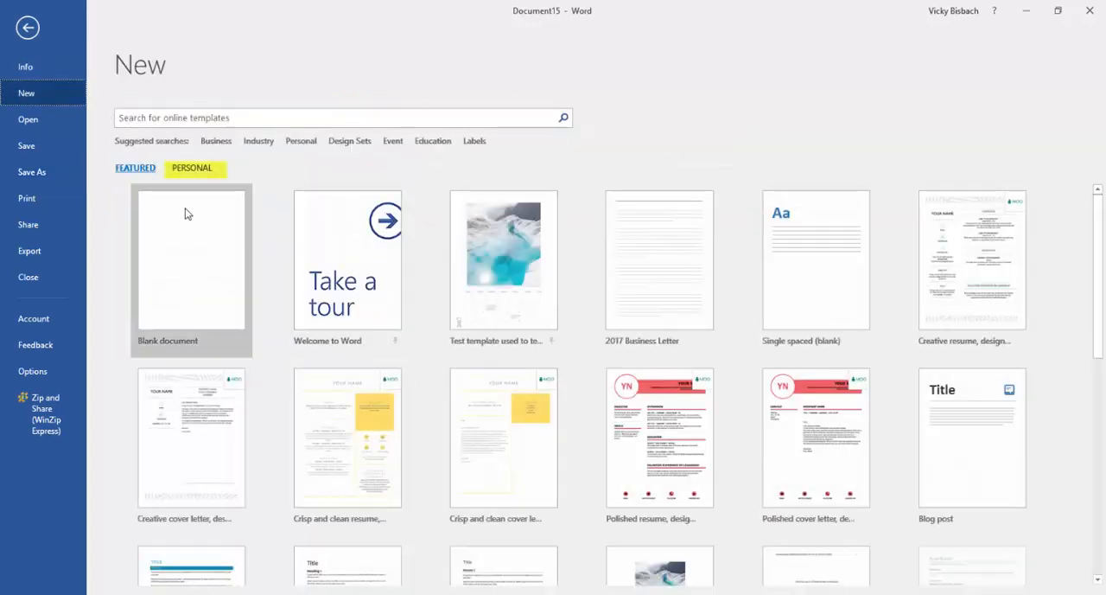
left_click(191, 168)
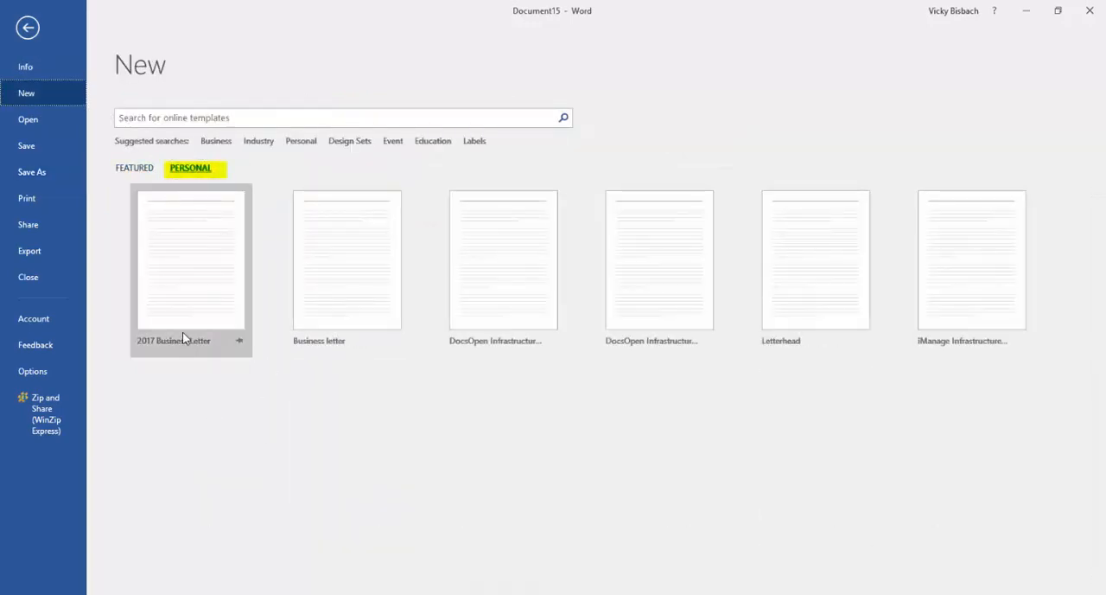
mouse_move(186, 338)
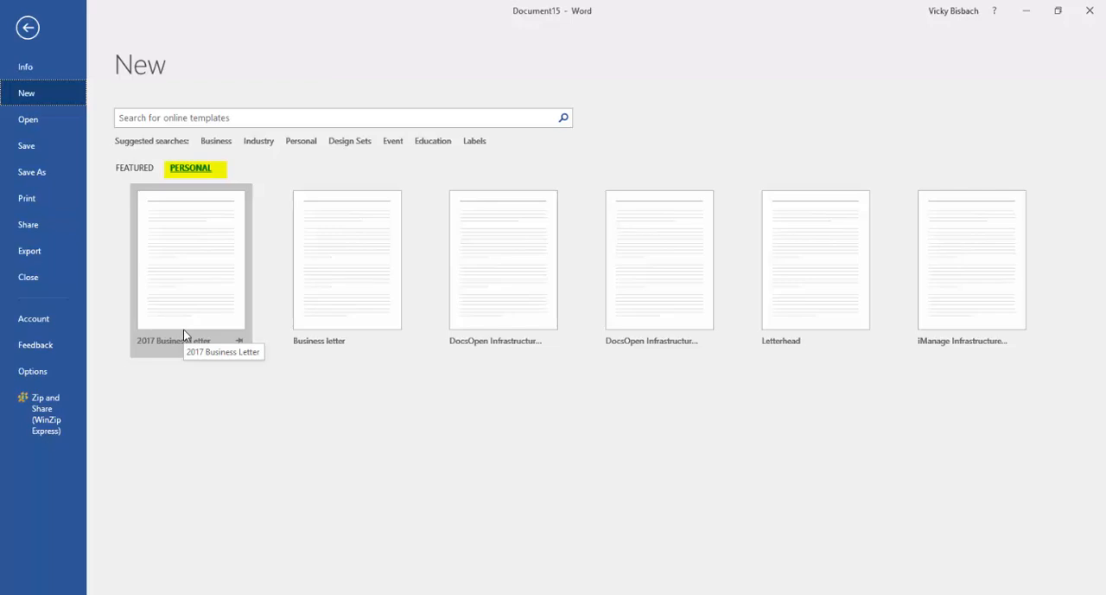